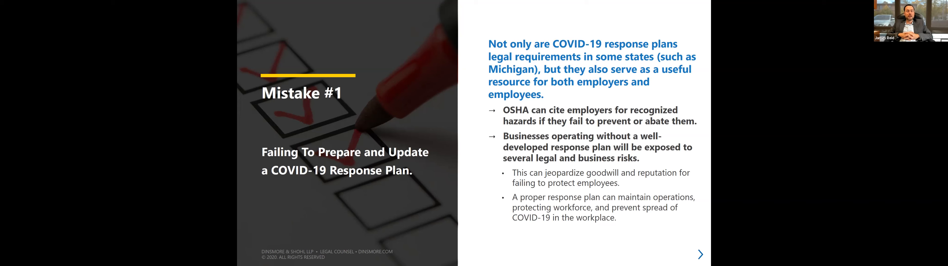
# Step: Advance the slideshow to the Mistake #1 slide on preparing a COVID-19 response plan
pyautogui.click(699, 254)
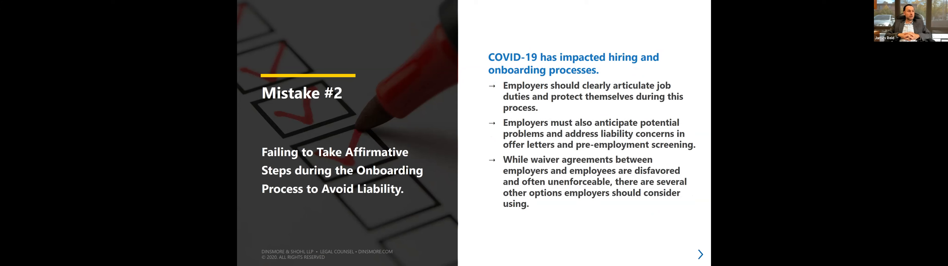
pyautogui.moveTo(427, 150)
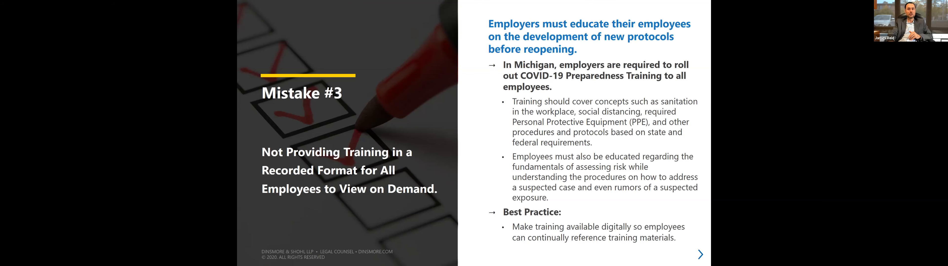
pyautogui.click(699, 255)
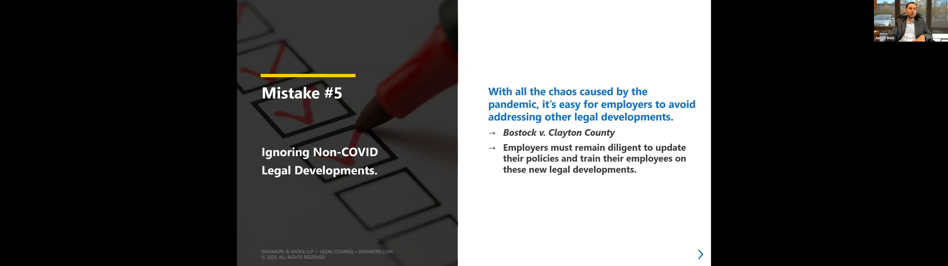
pyautogui.click(699, 253)
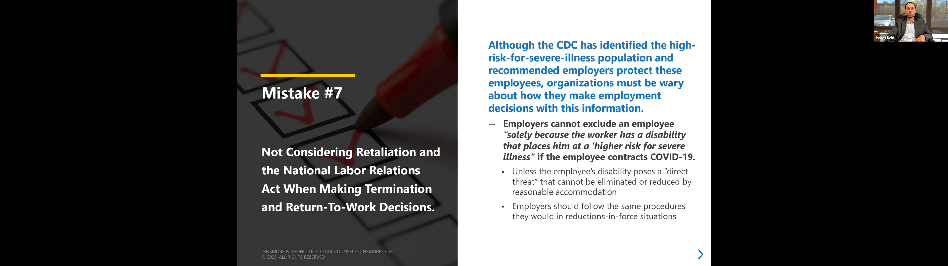
# Step: Advance from Mistake #7 to the Mistake #8 slide on overlapping federal and state leave laws
pyautogui.click(700, 255)
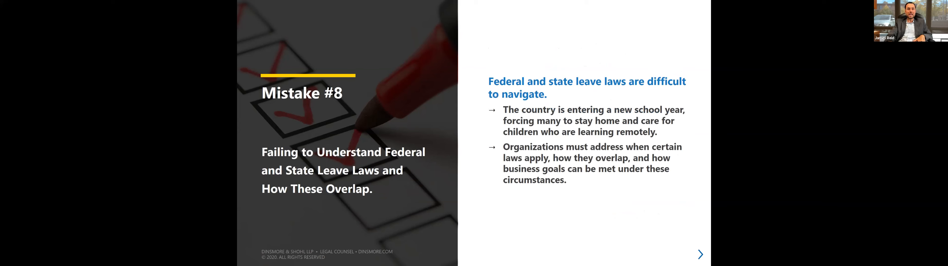